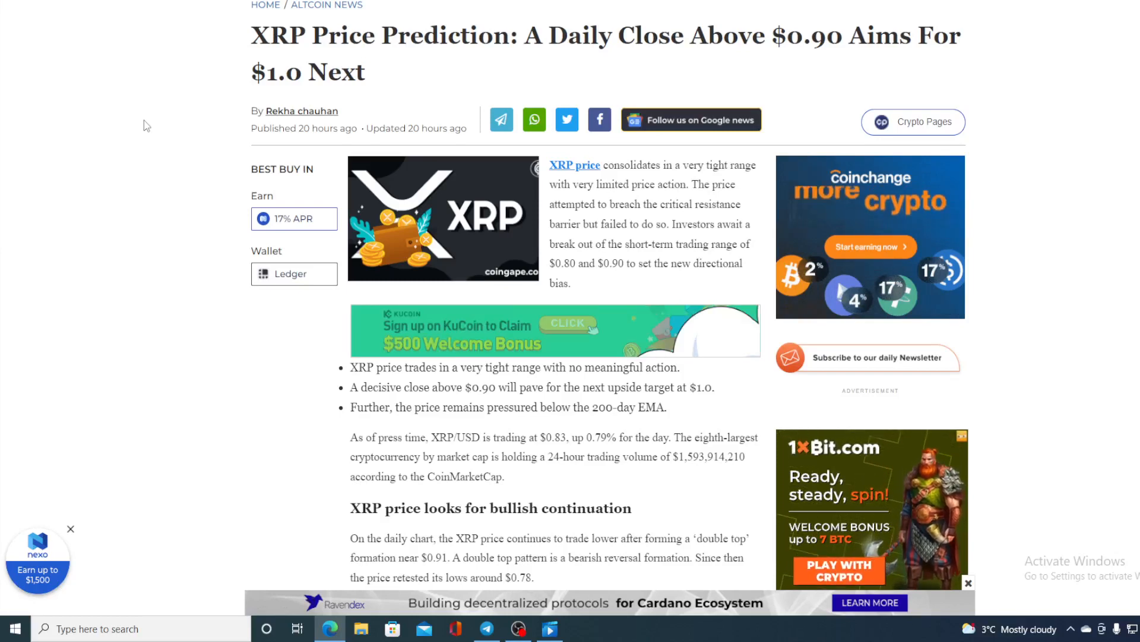
- View XRP at $0.8357 on CoinMarketCap and highlight the 14.27% volume drop
left_click(574, 166)
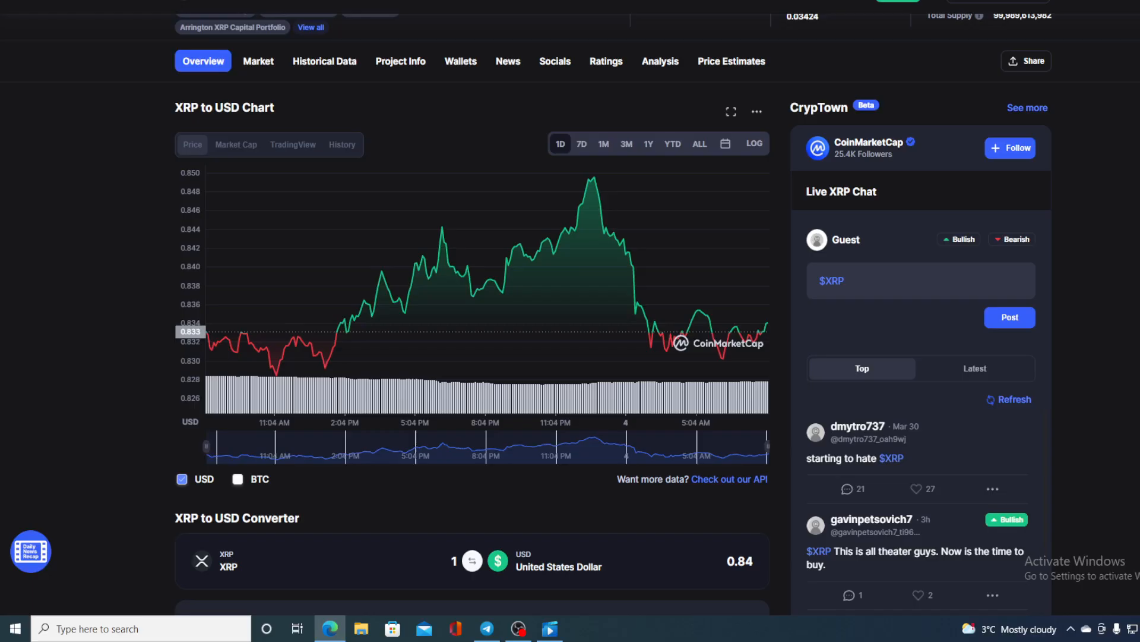
mouse_move(787, 384)
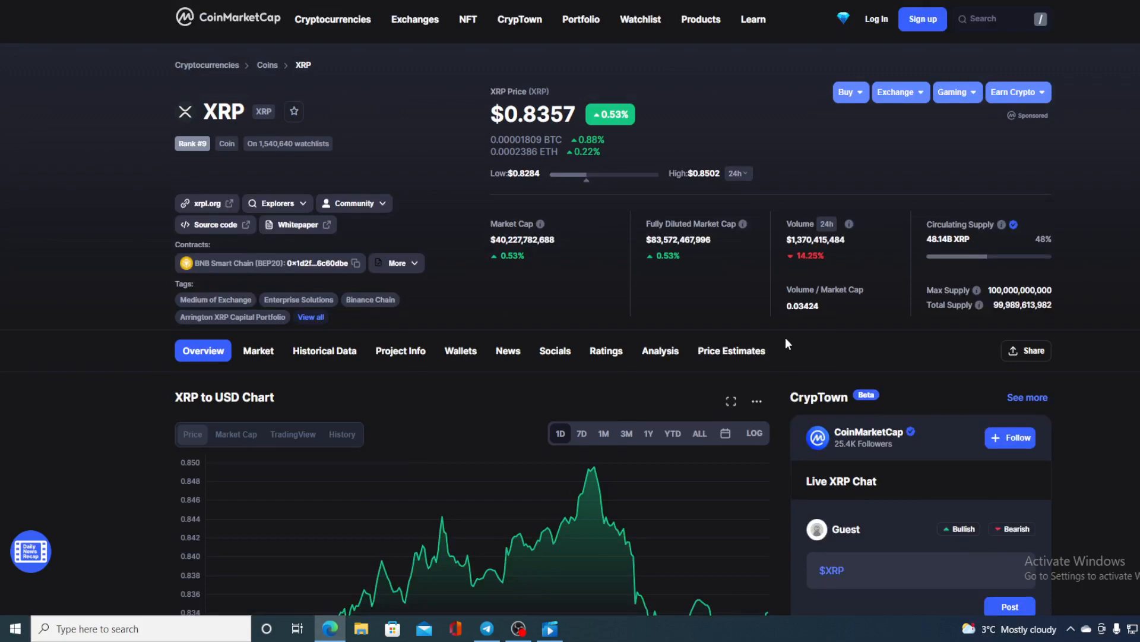
scroll("down", 3)
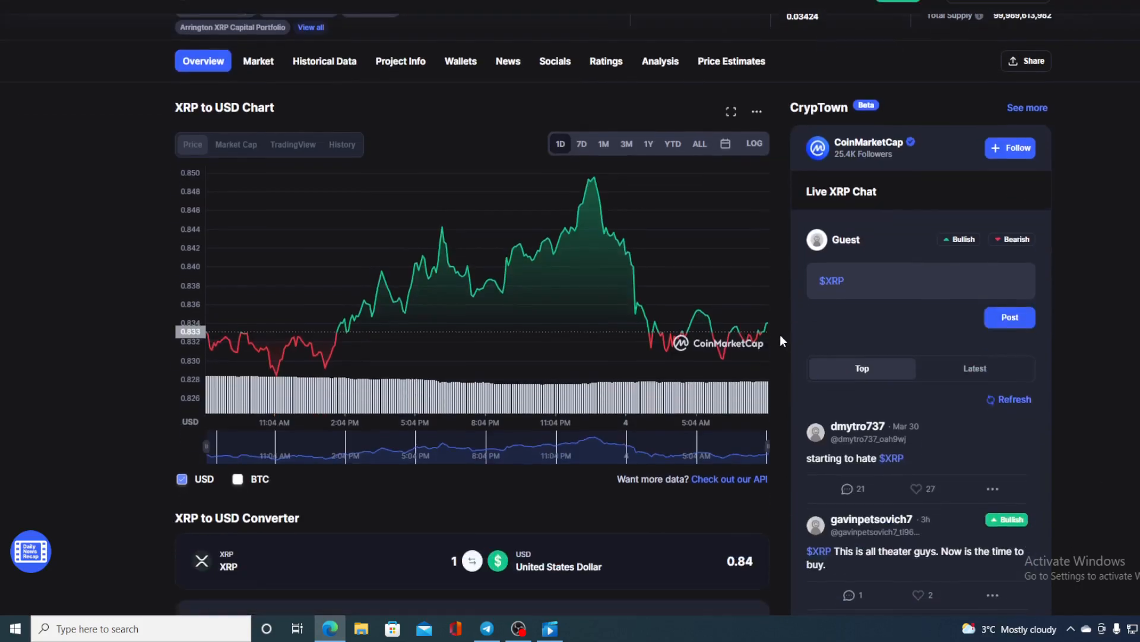
mouse_move(768, 322)
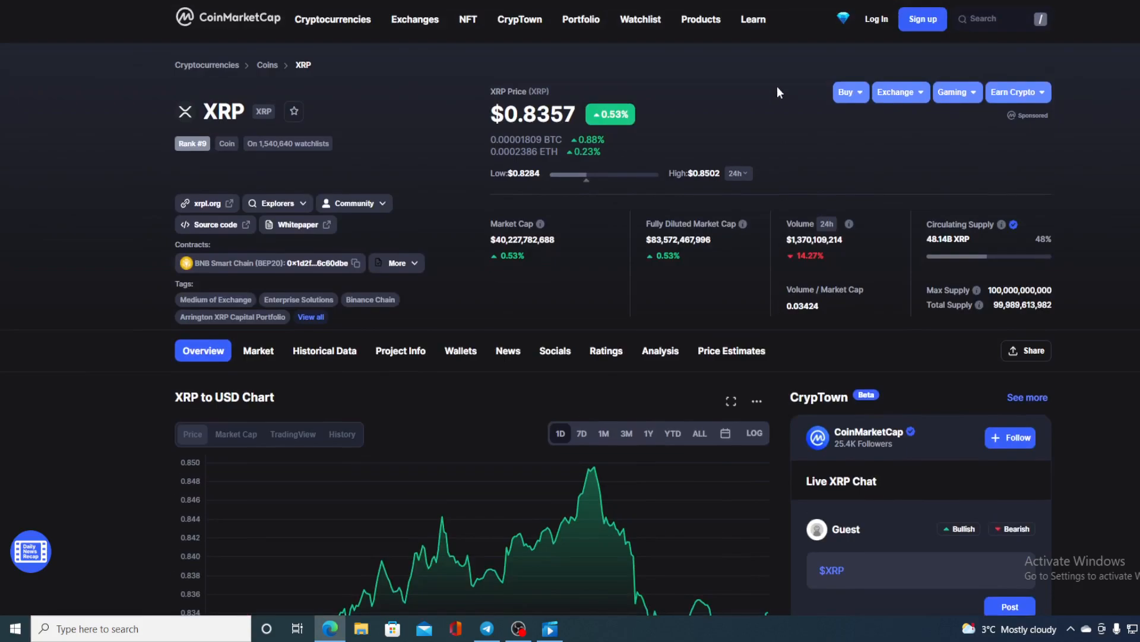
mouse_move(768, 111)
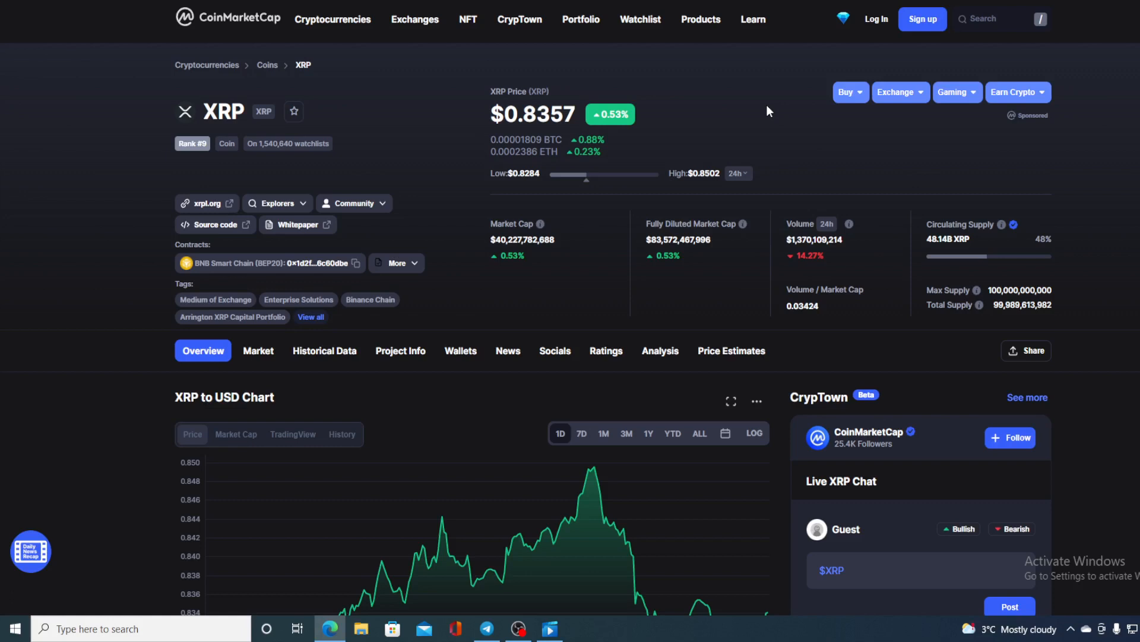
mouse_move(871, 267)
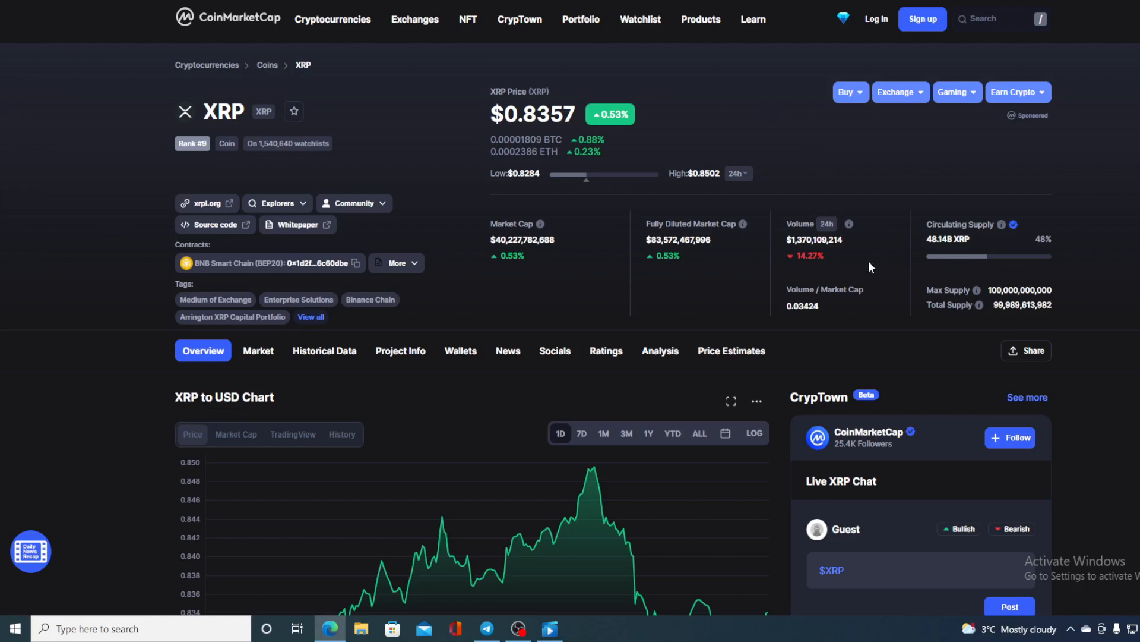
mouse_move(866, 265)
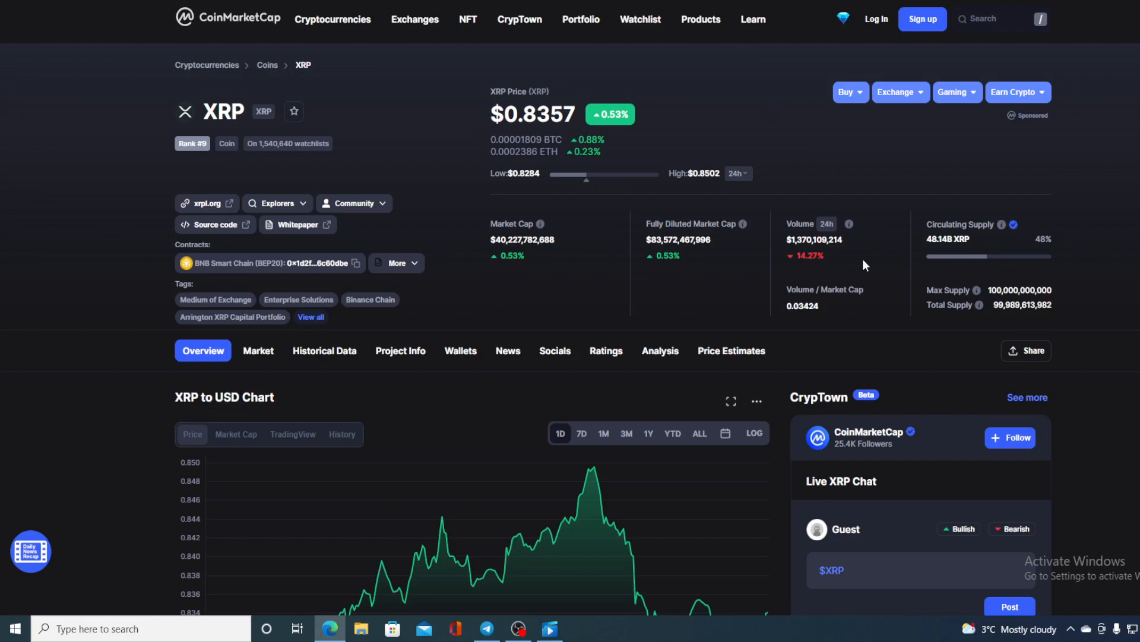
double_click(804, 256)
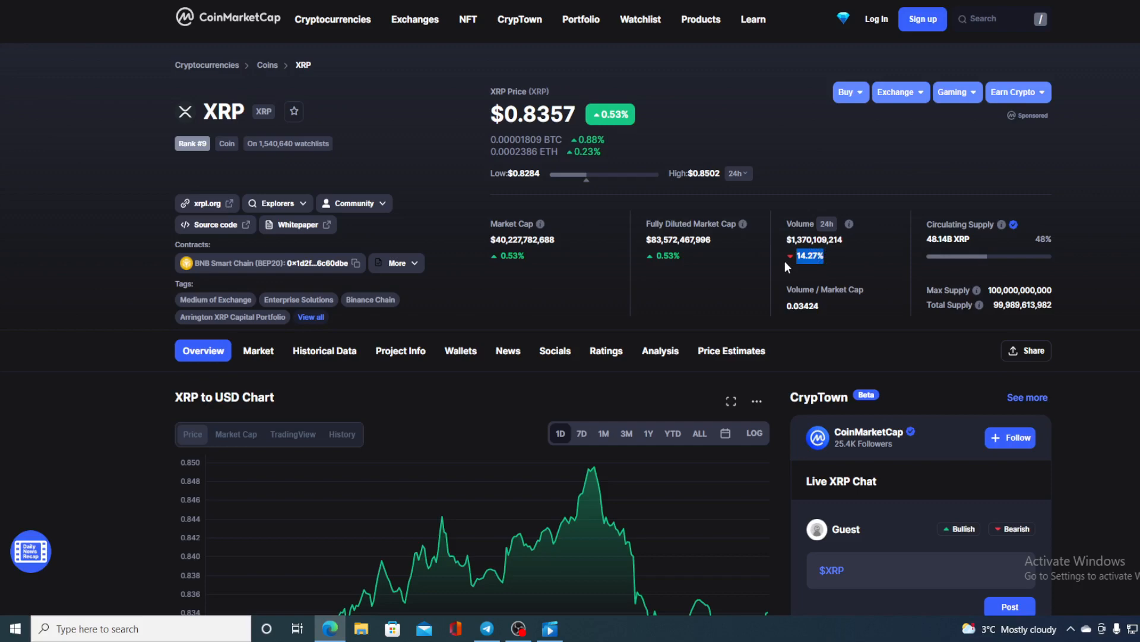
scroll("down", 3)
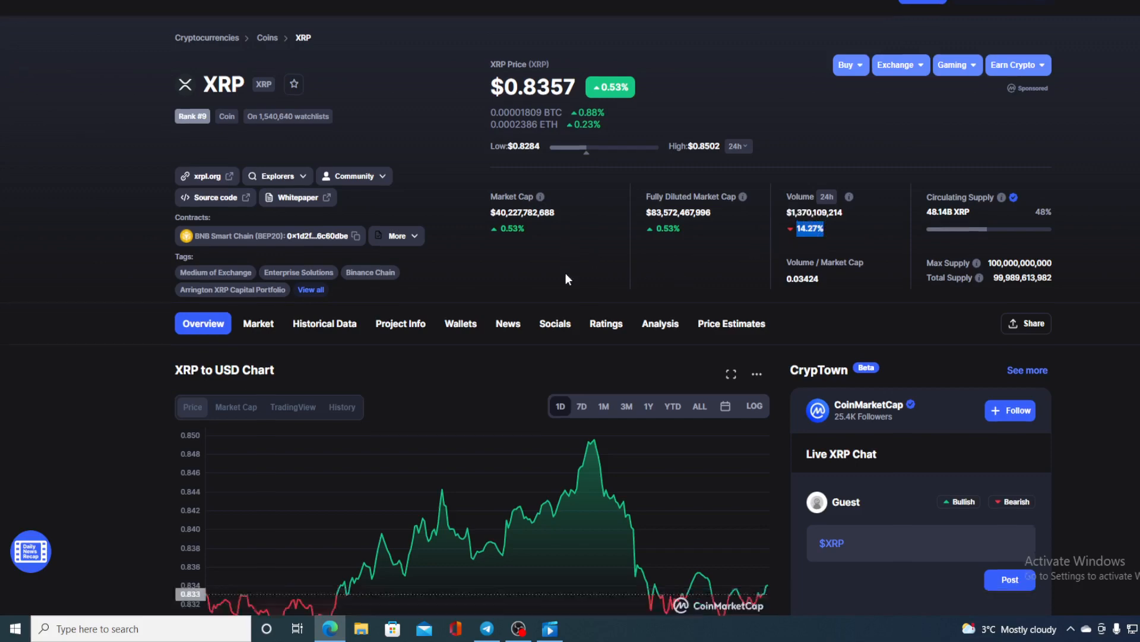
scroll("down", 3)
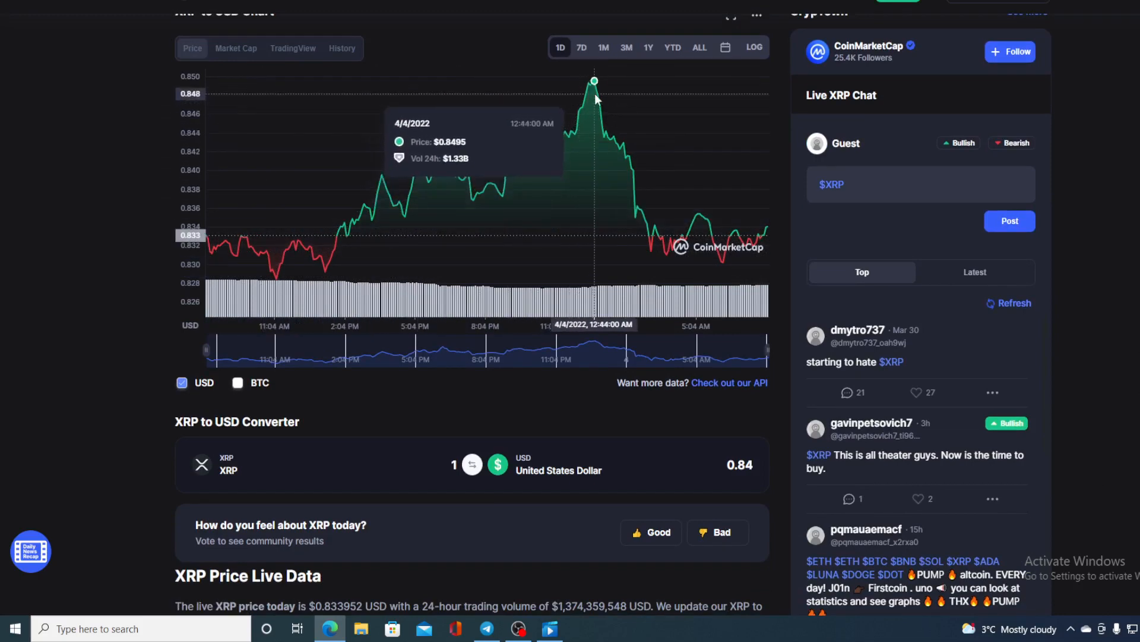
mouse_move(590, 85)
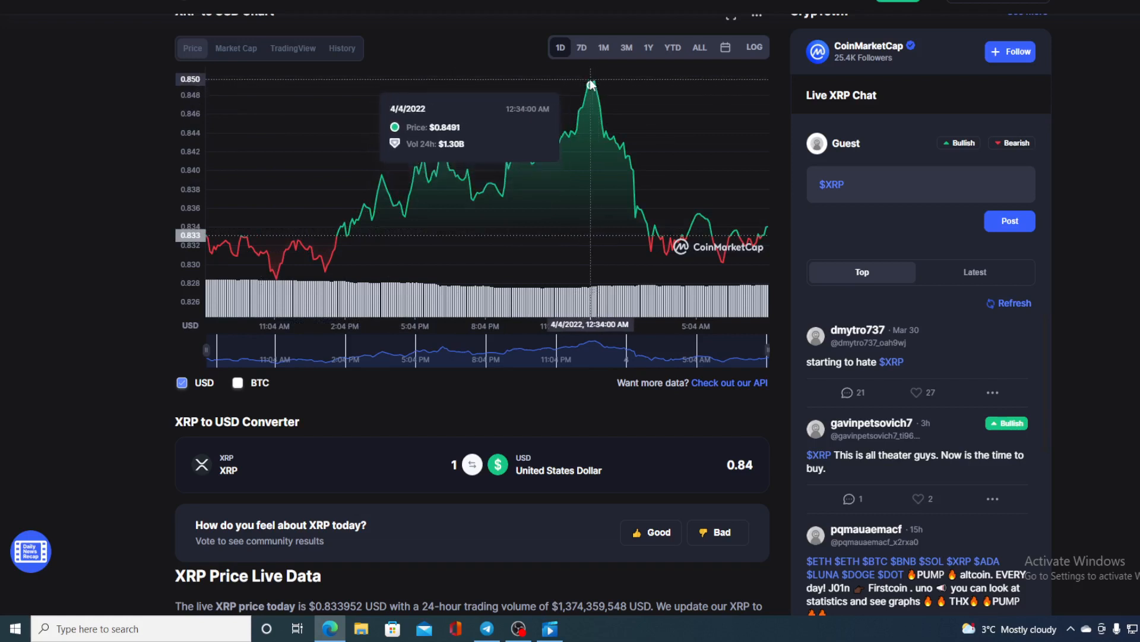
mouse_move(596, 82)
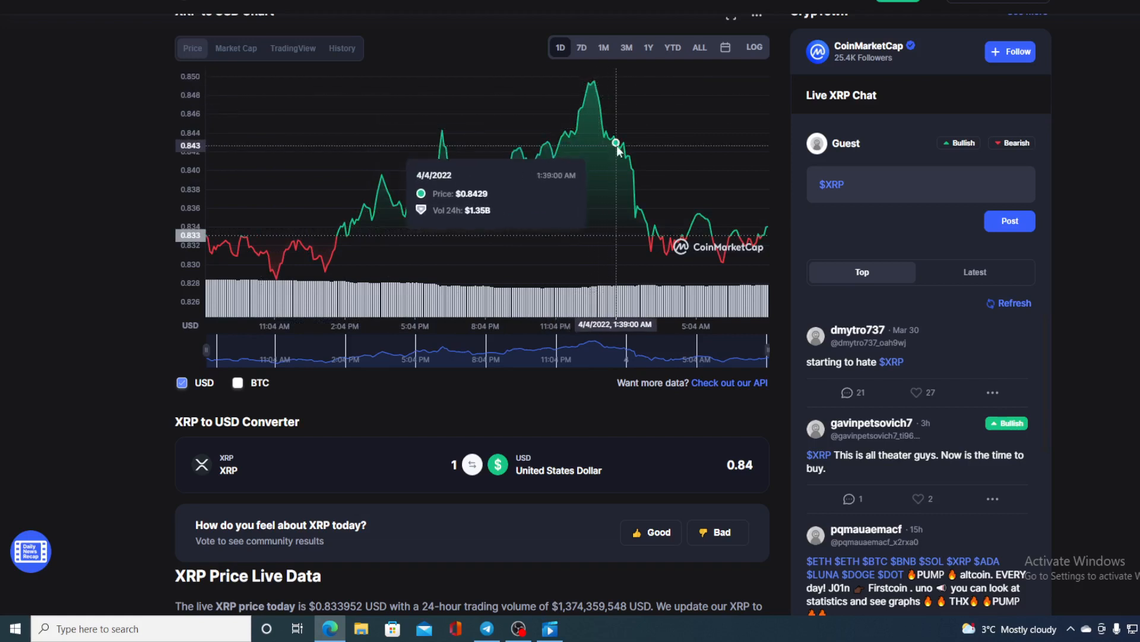
mouse_move(764, 234)
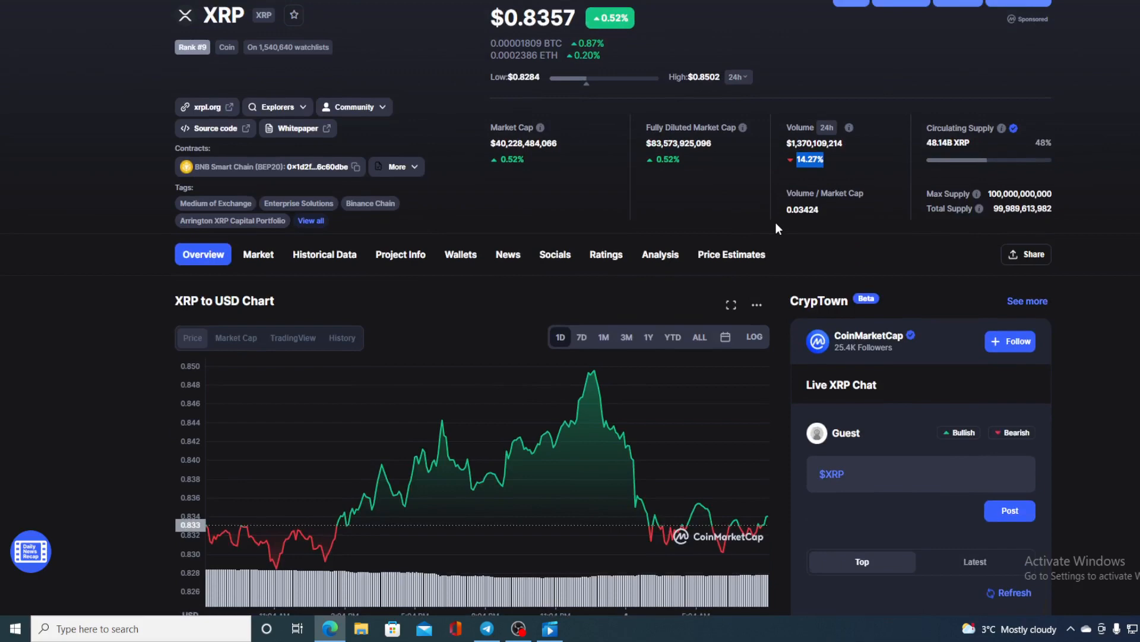
scroll("down", 3)
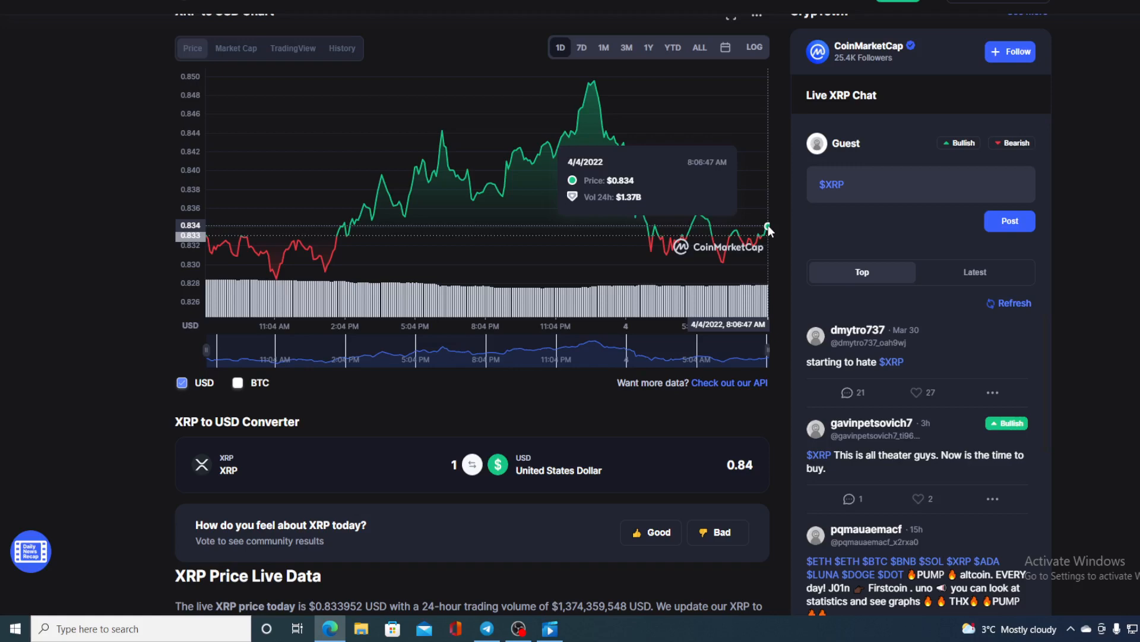
mouse_move(636, 175)
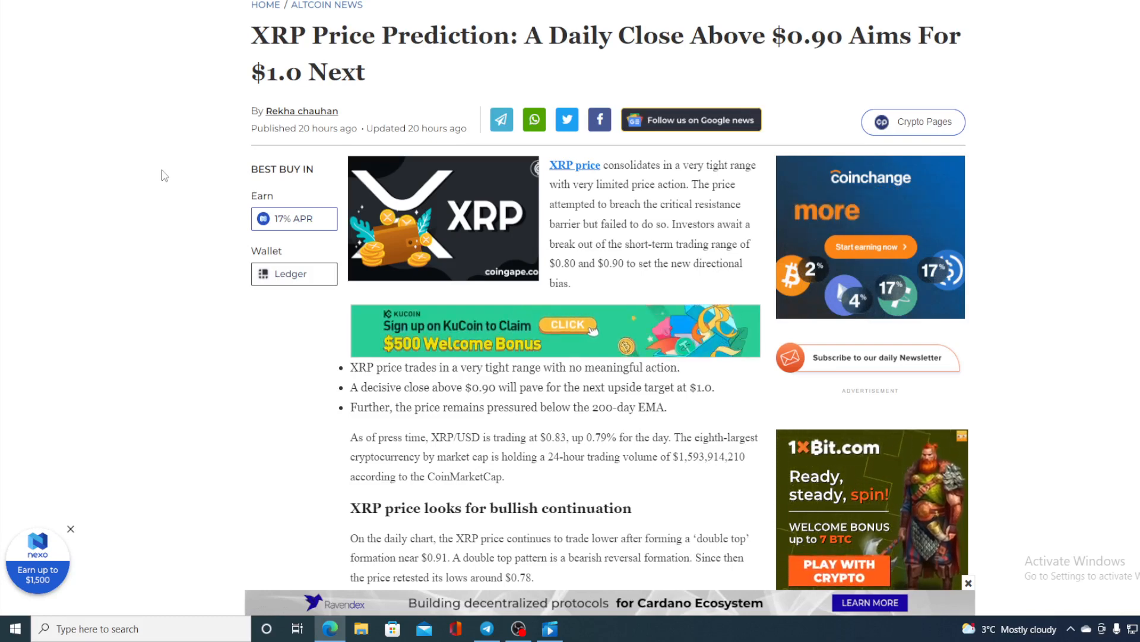
- Scroll through CoinGape's XRP price analysis of the $0.80–$0.90 range and daily chart
scroll("down", 3)
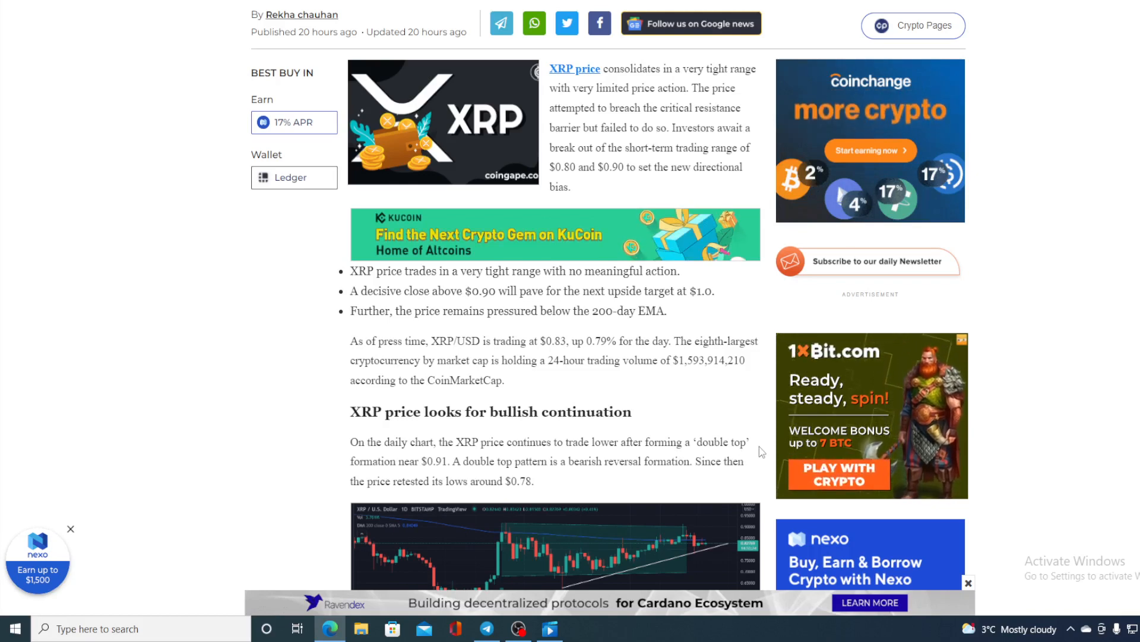
scroll("down", 3)
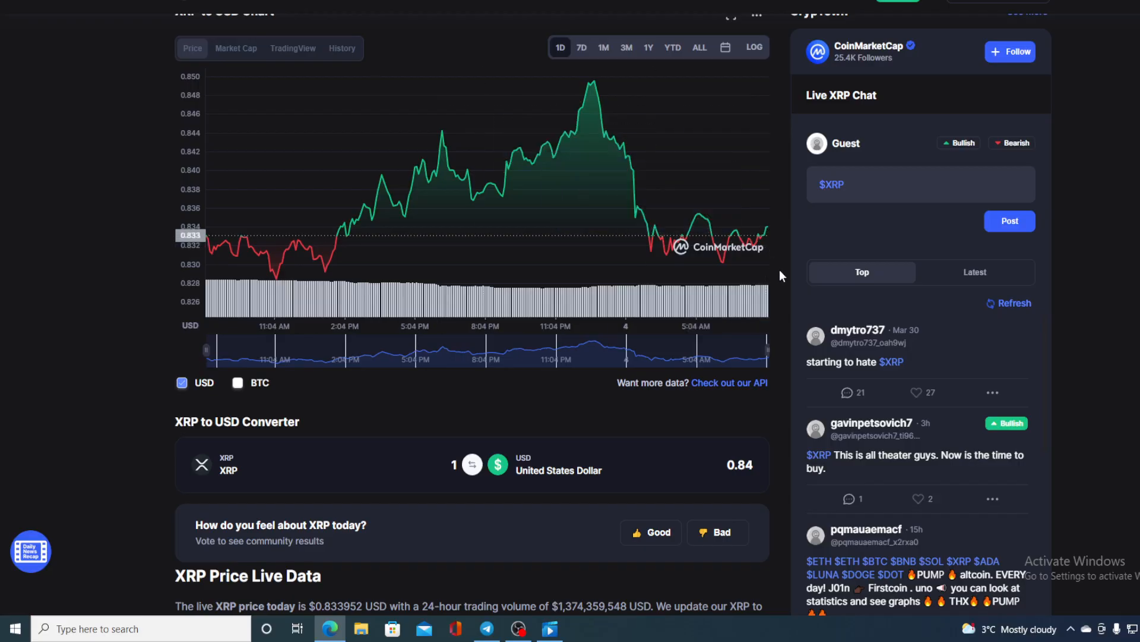
- Scroll up to the XRP overview header showing $0.8361 and volume down 15.23%
scroll("up", 3)
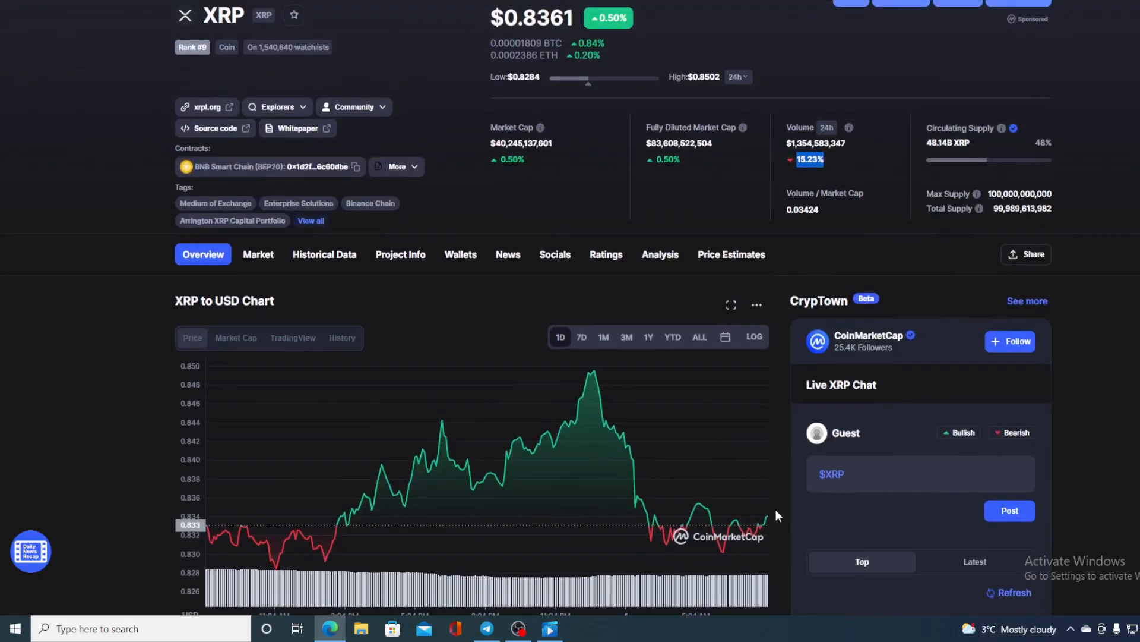
mouse_move(767, 518)
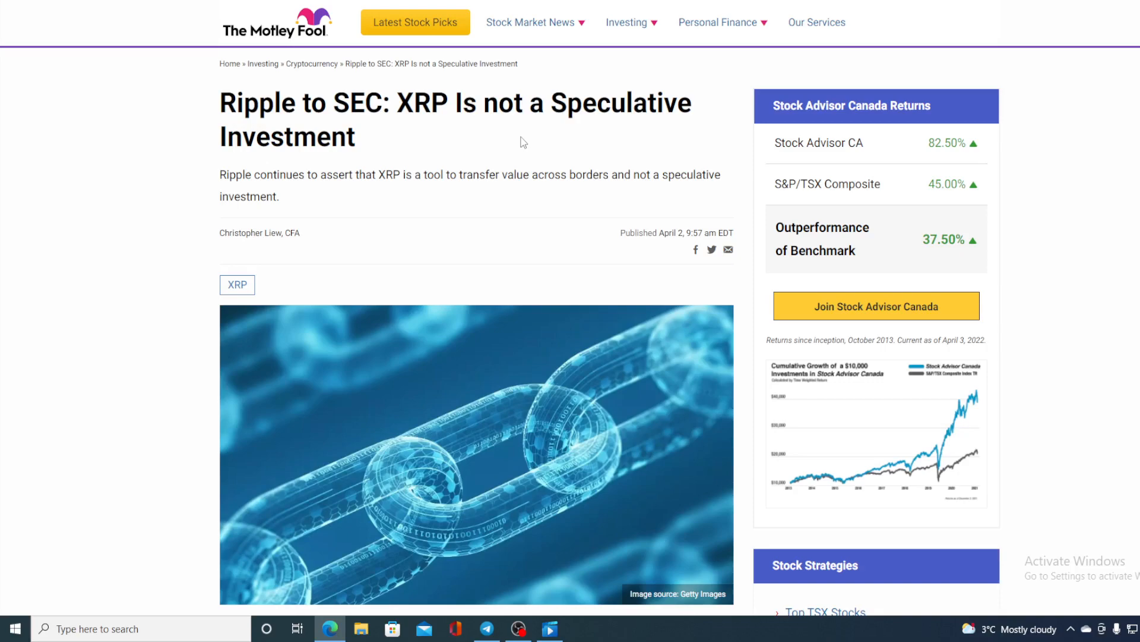
- Read the Motley Fool Ripple–SEC article down to its Important dates section
scroll("down", 3)
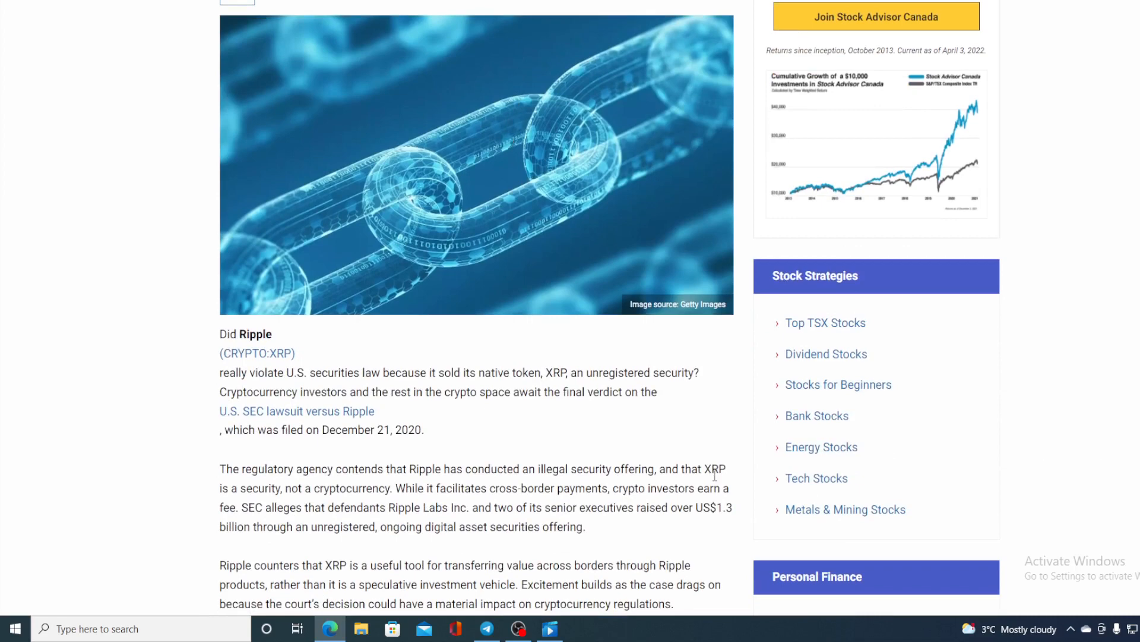
mouse_move(698, 436)
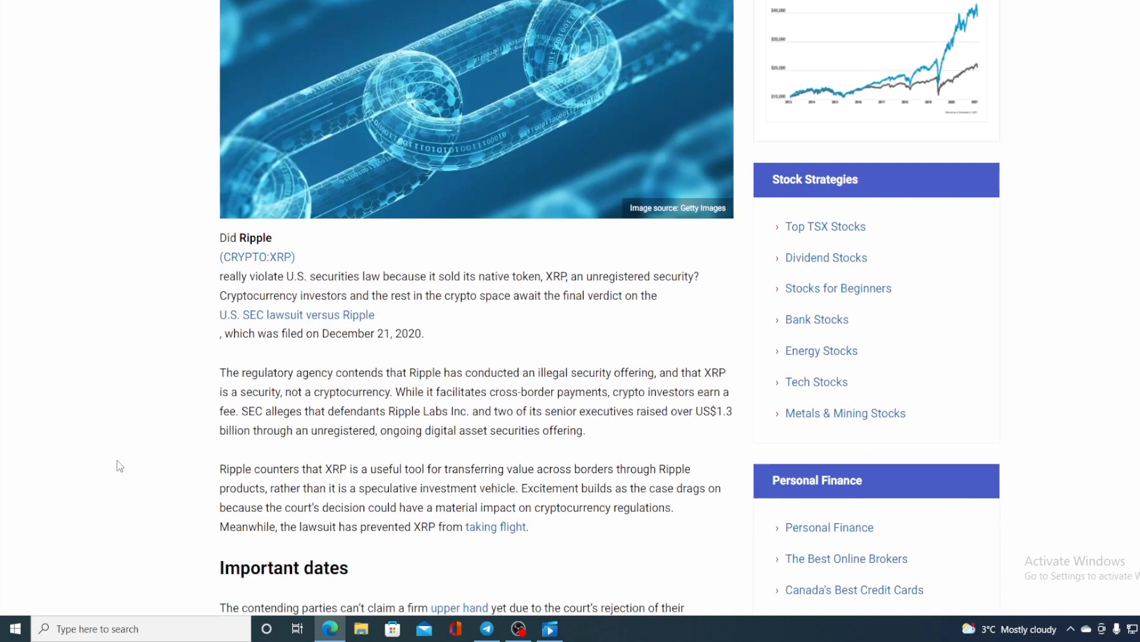
scroll("down", 3)
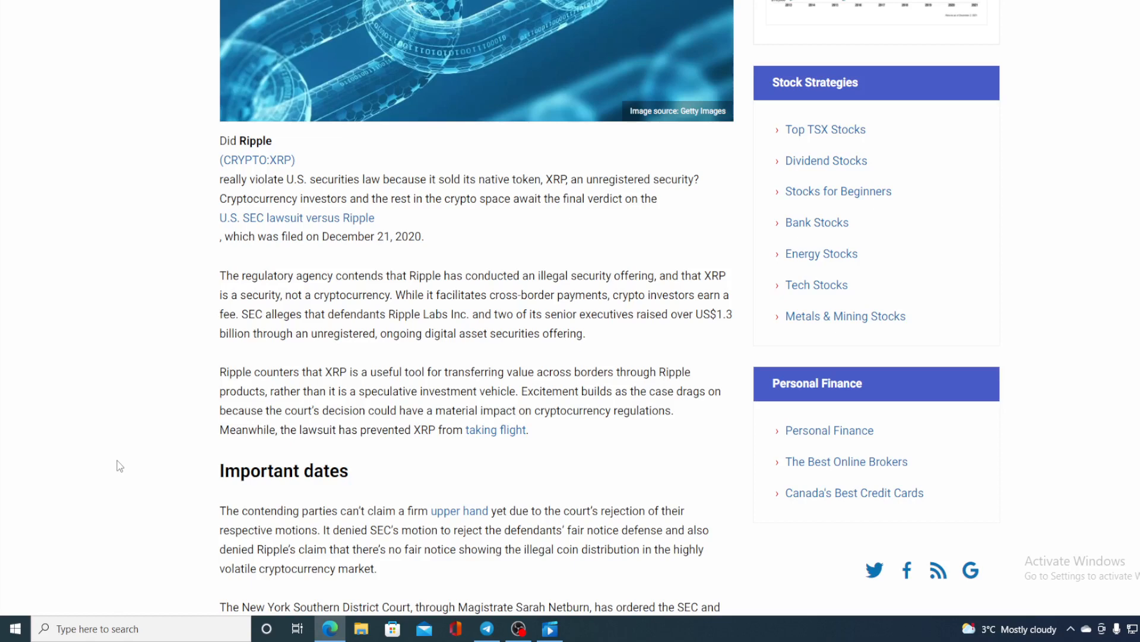
scroll("down", 3)
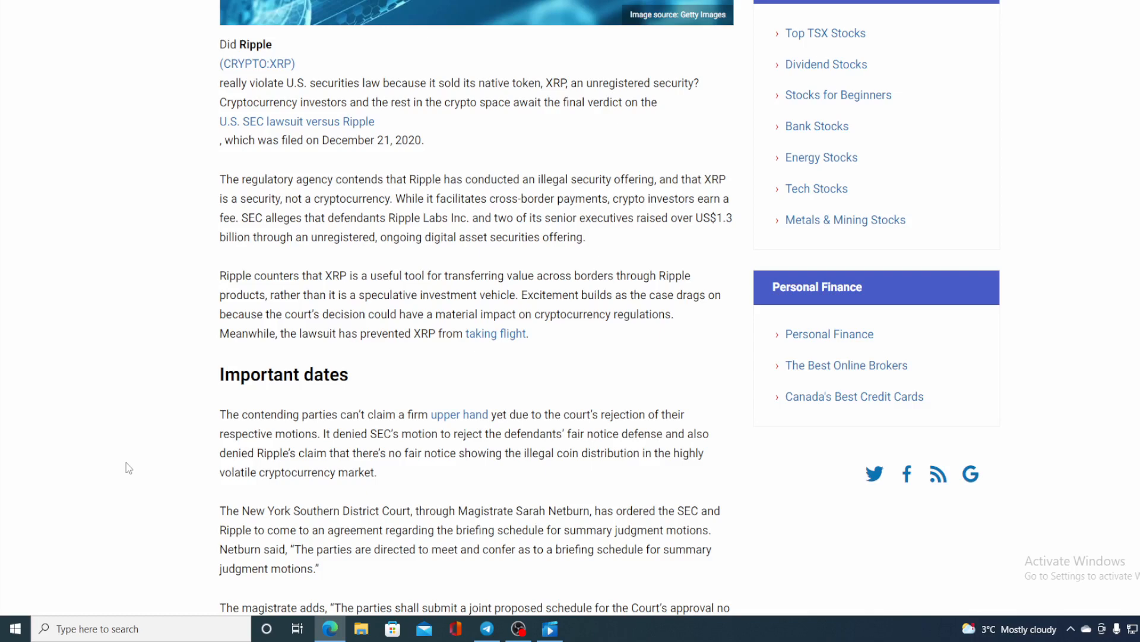
scroll("down", 3)
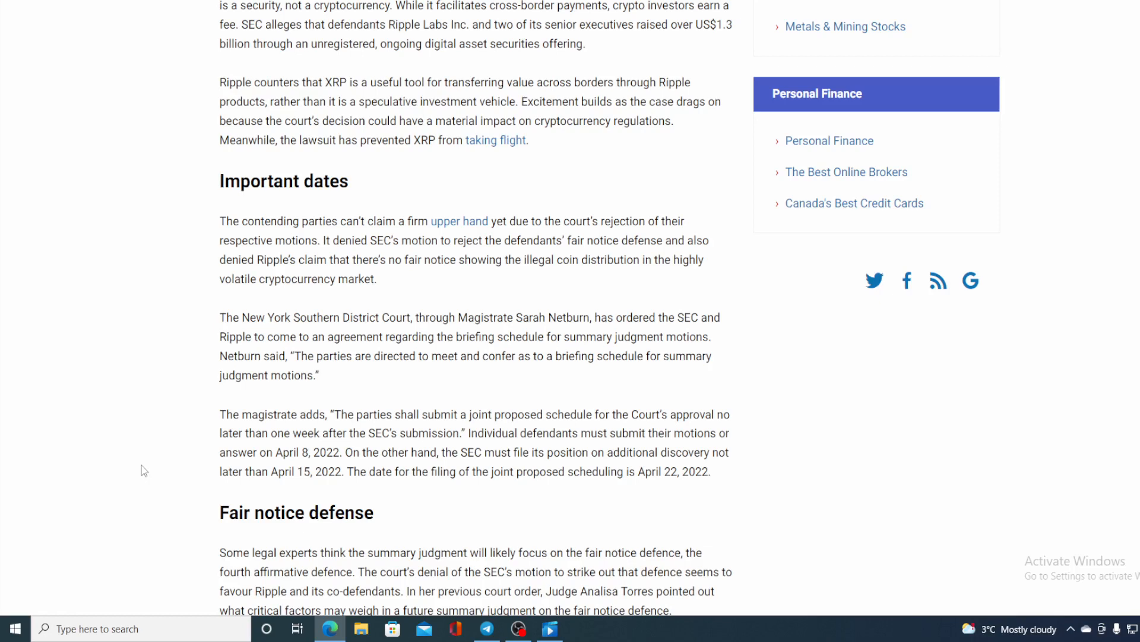
mouse_move(263, 402)
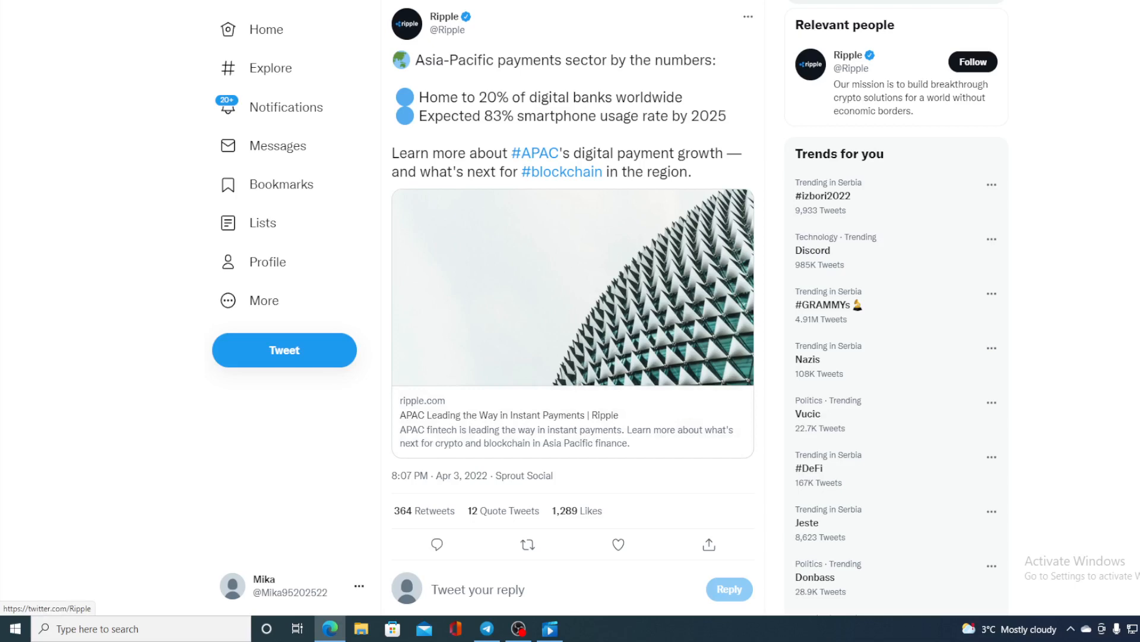
left_click(444, 16)
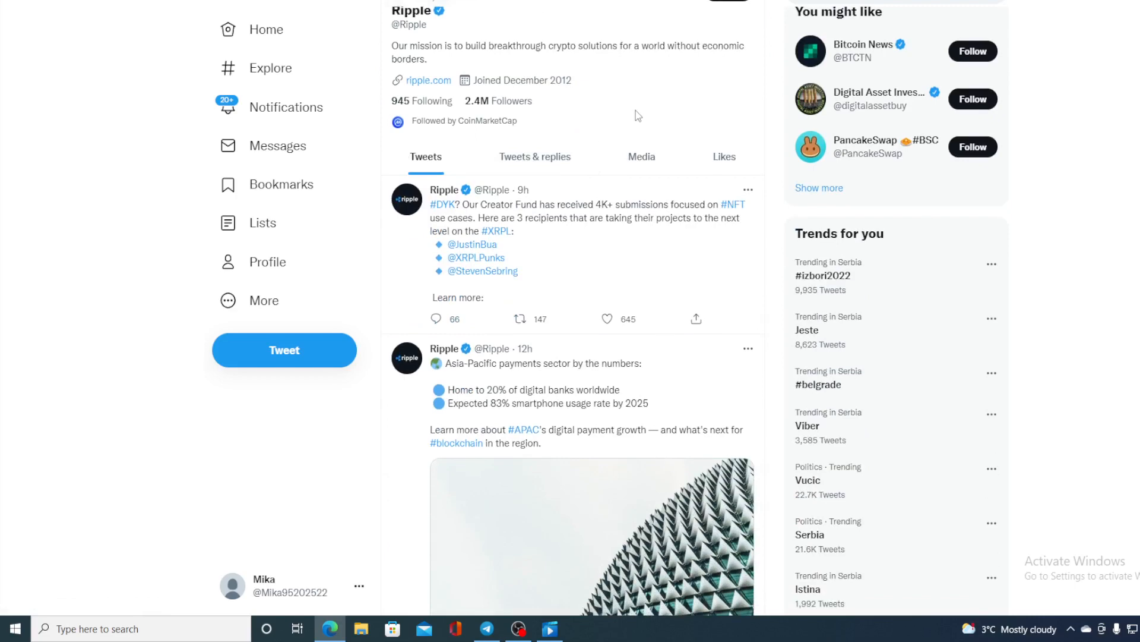
scroll("down", 3)
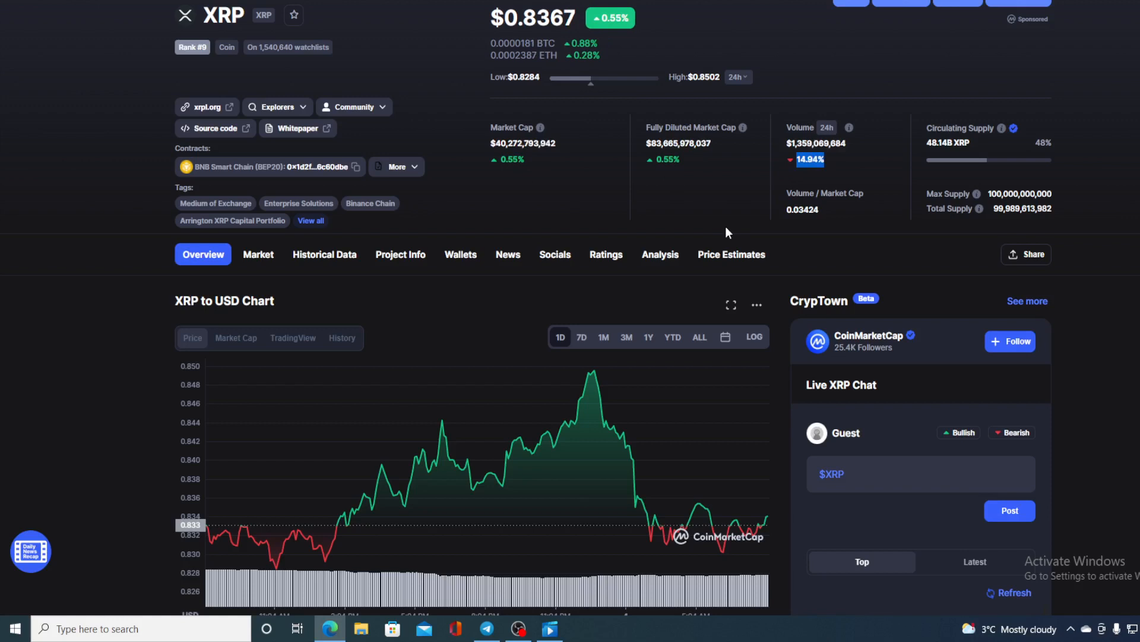
- Scroll down to the one-day XRP to USD chart, priced around $0.834
scroll("down", 3)
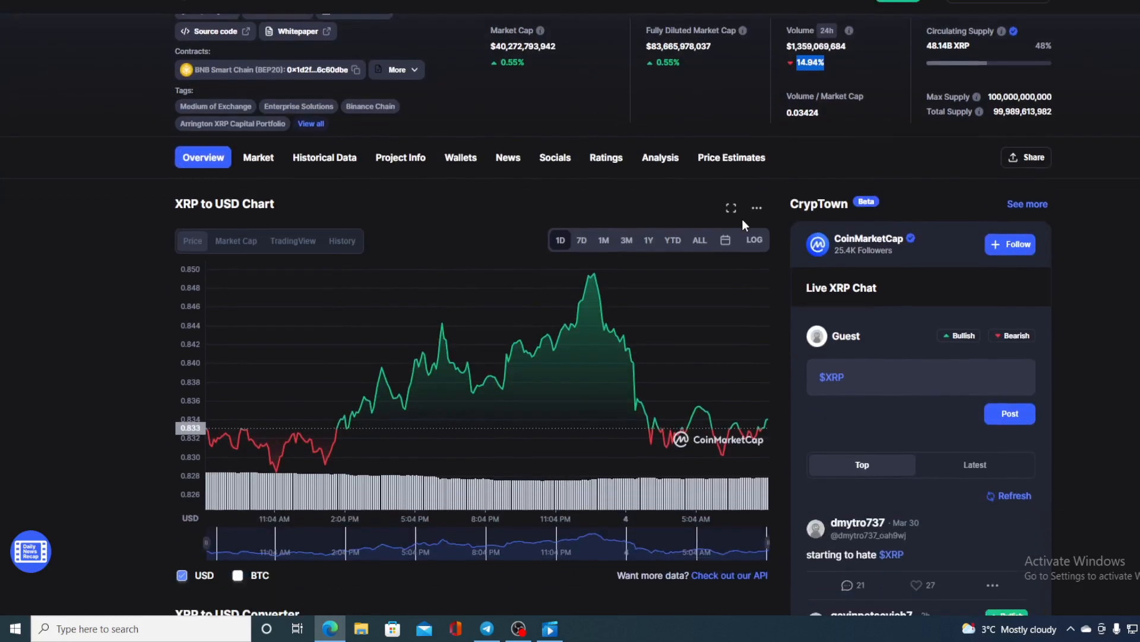
mouse_move(769, 422)
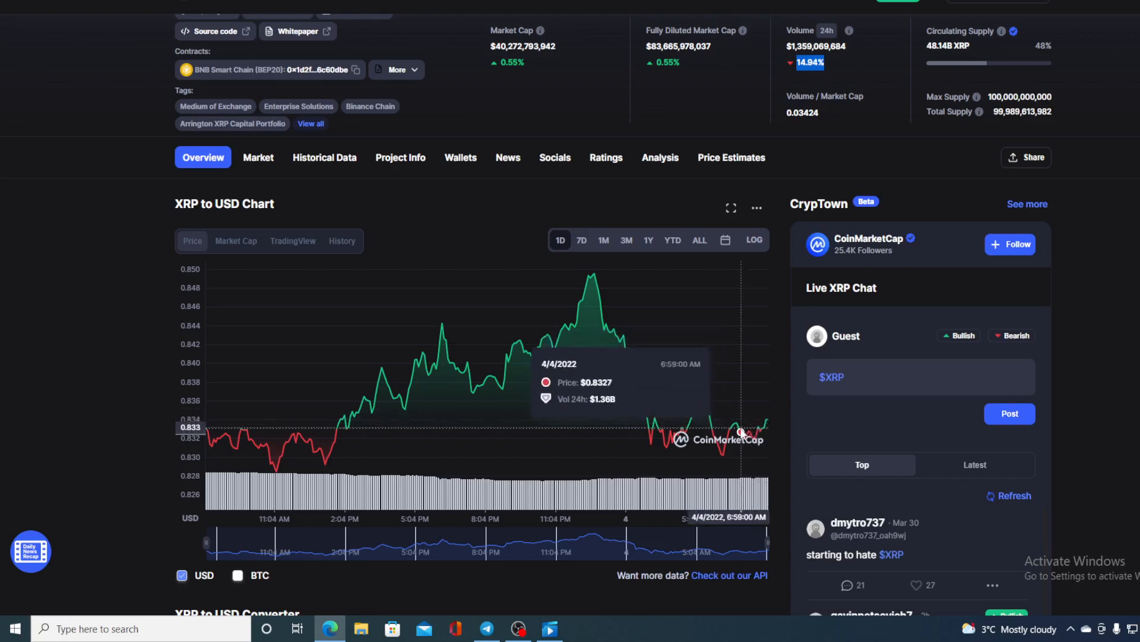
mouse_move(762, 429)
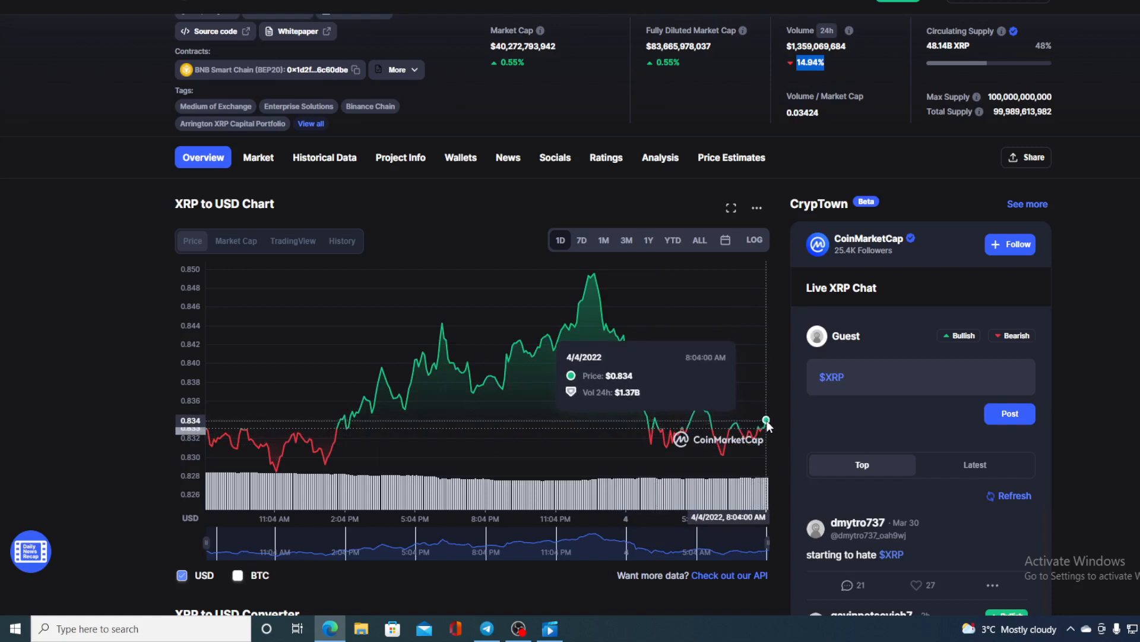
mouse_move(771, 426)
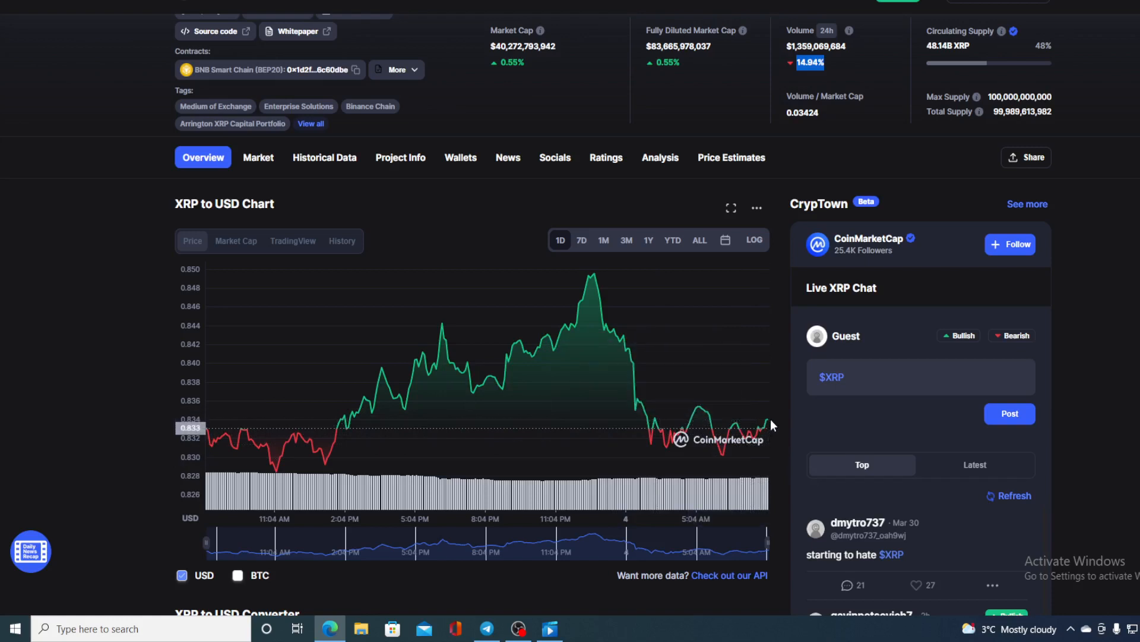